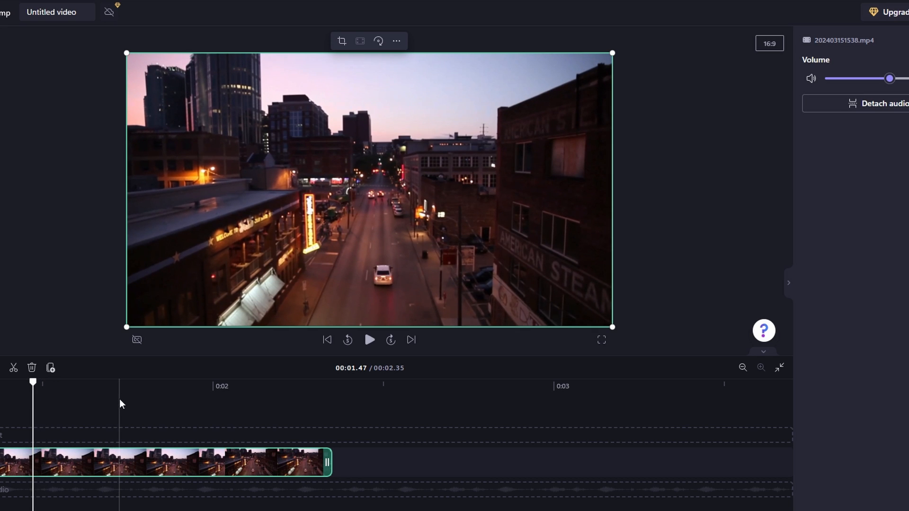
mouse_move(232, 433)
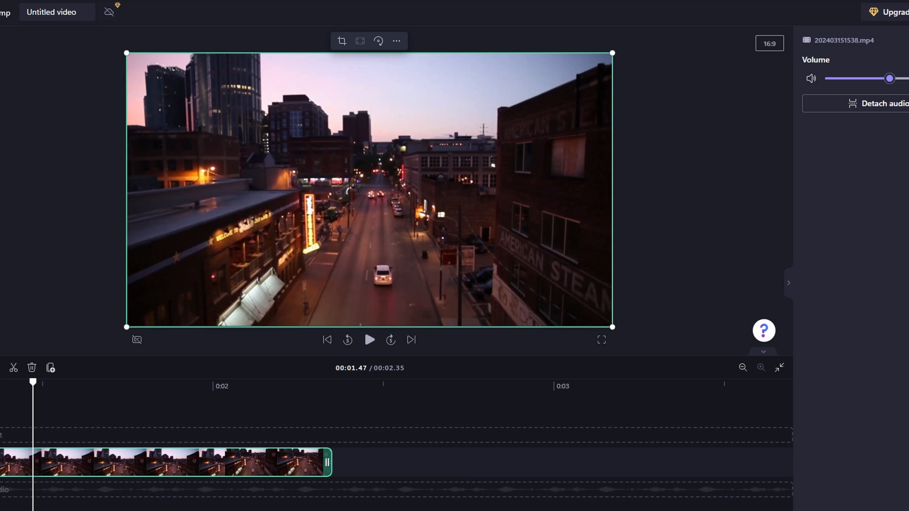
- Detach the selected clip's audio onto its own track via the Audio panel
left_click(863, 11)
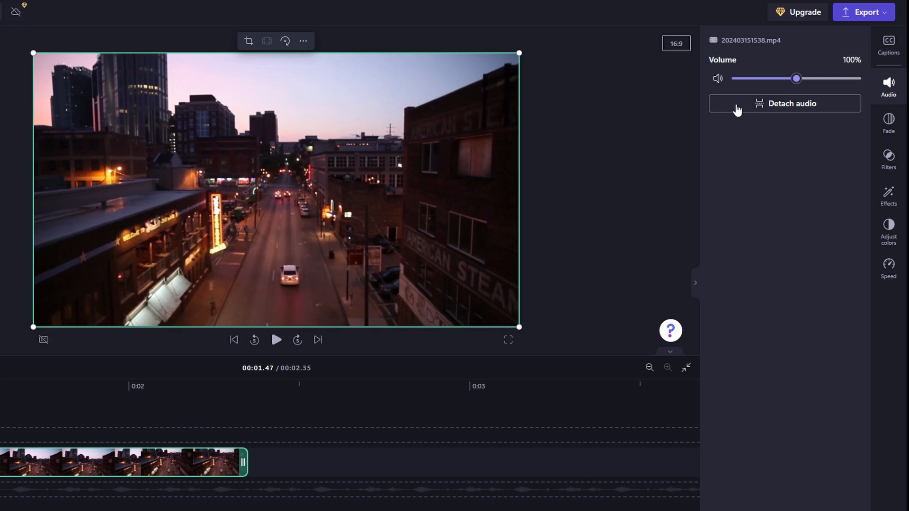
left_click_drag(796, 78, 732, 78)
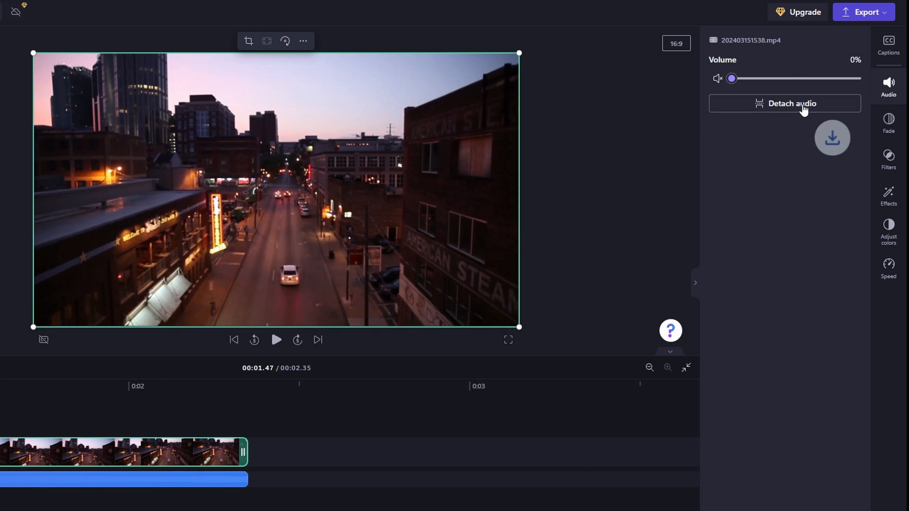
left_click(784, 103)
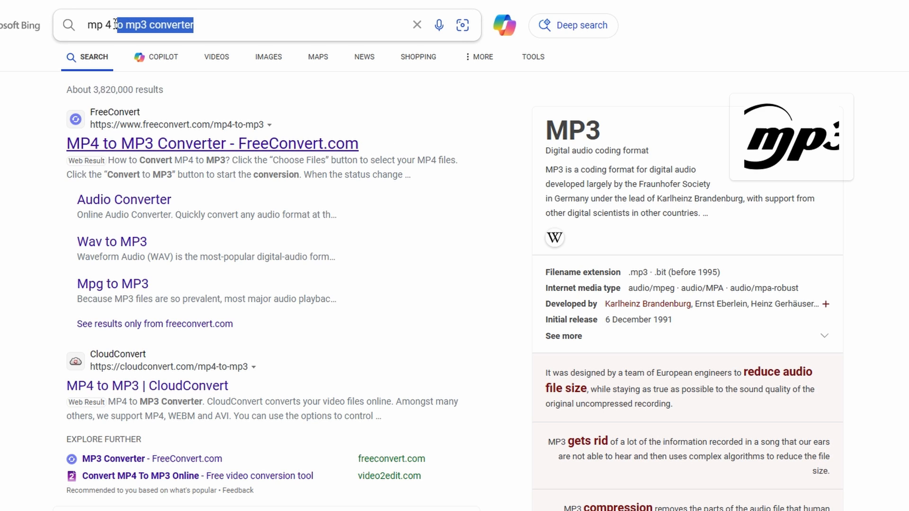
- Go to the FreeConvert MP4 to MP3 Converter from the Bing search results
left_click(231, 24)
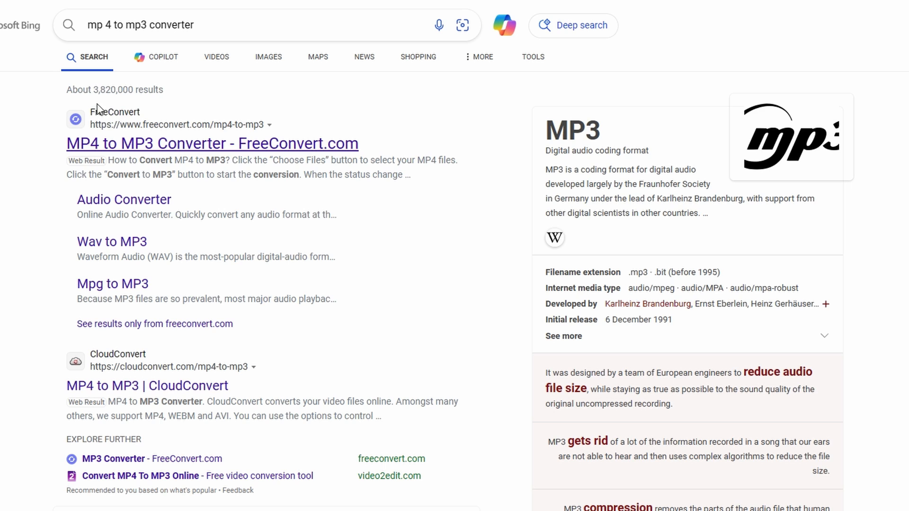
left_click(212, 143)
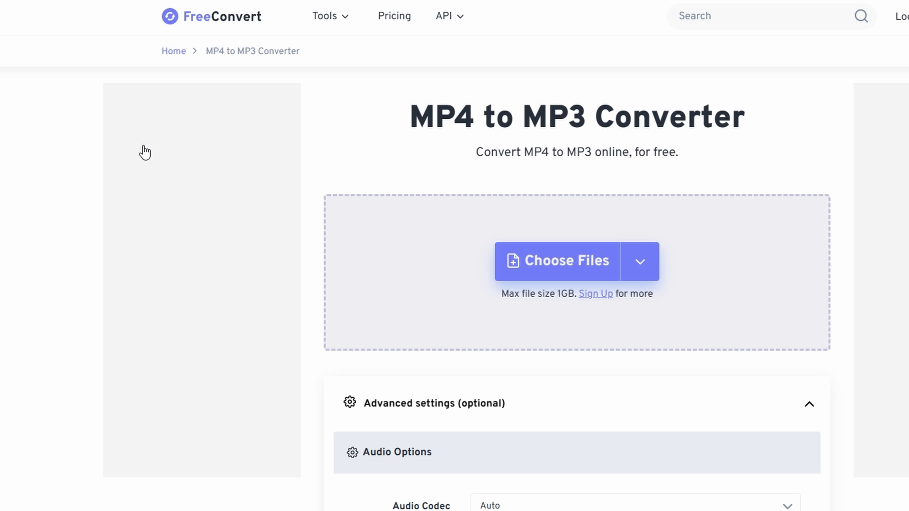
- Upload (Audio) 202403151538.m4a from the device and convert it to MP3
left_click(639, 262)
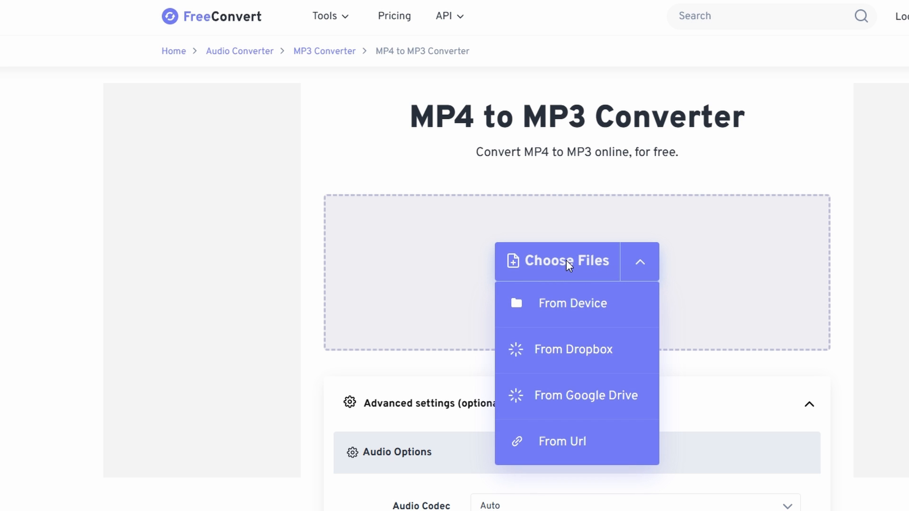
left_click(572, 303)
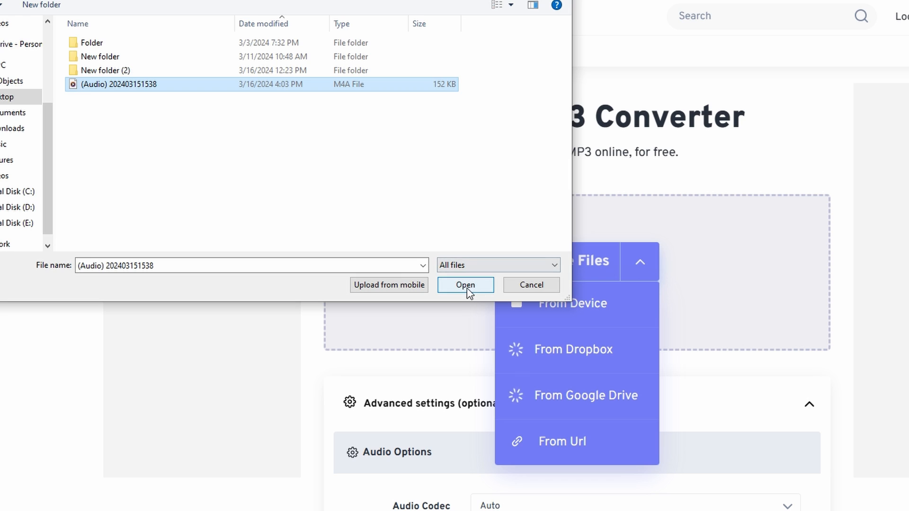
left_click(465, 285)
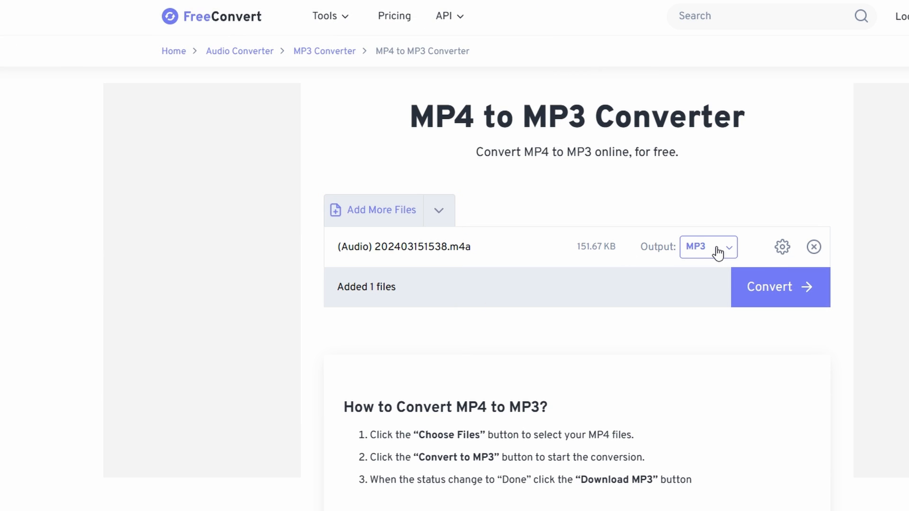
mouse_move(669, 252)
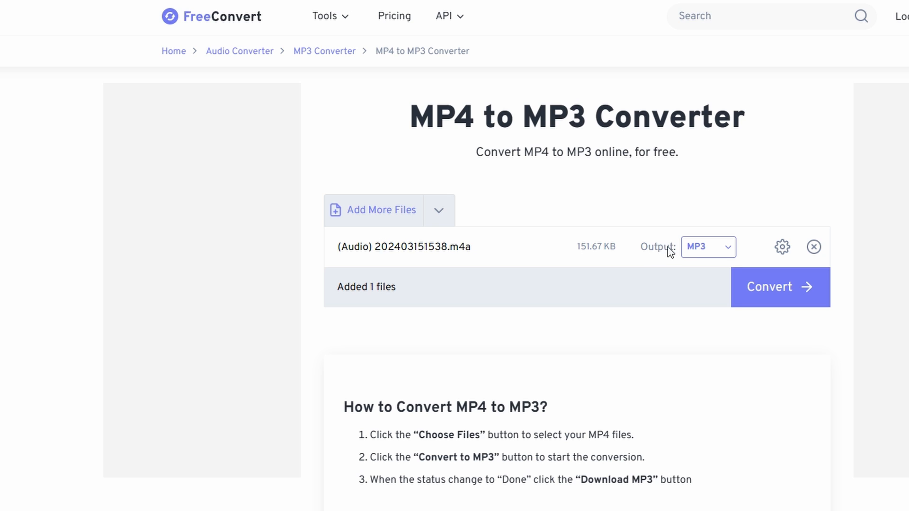
left_click(779, 286)
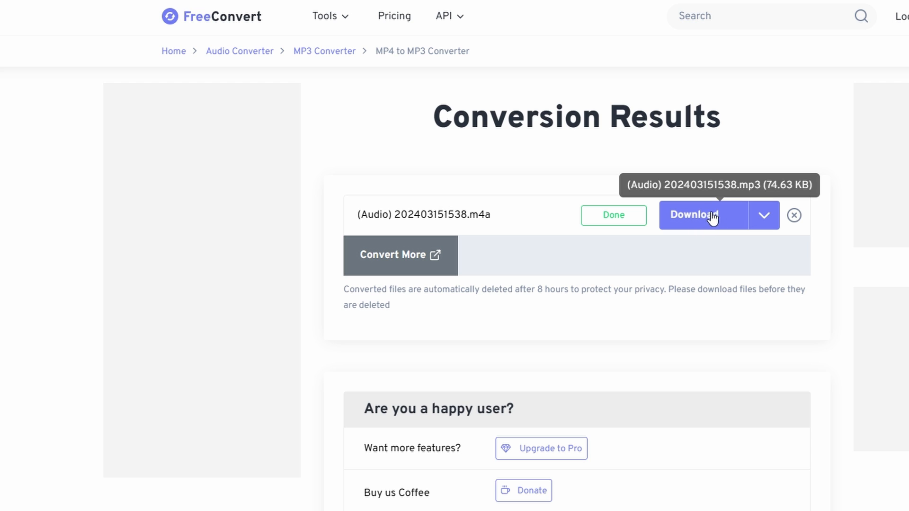
mouse_move(704, 226)
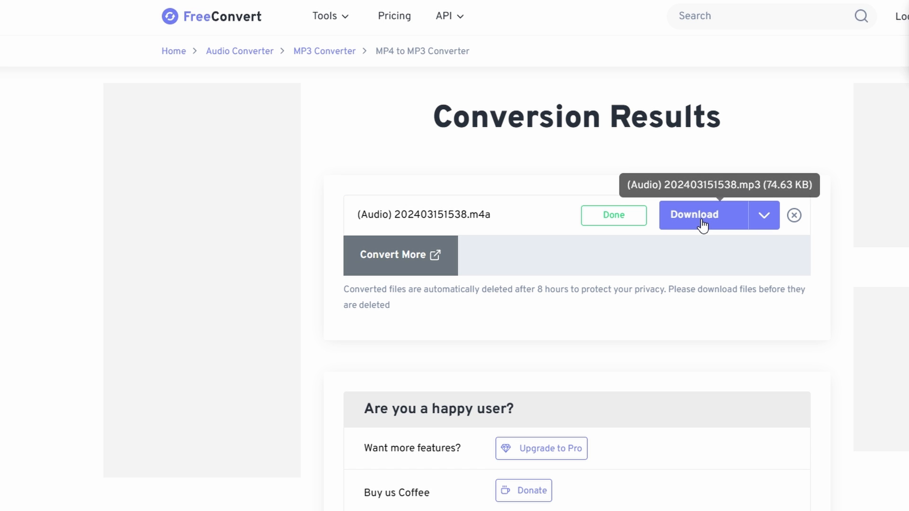
- Download the converted (Audio) 202403151538.mp3 file
left_click(693, 215)
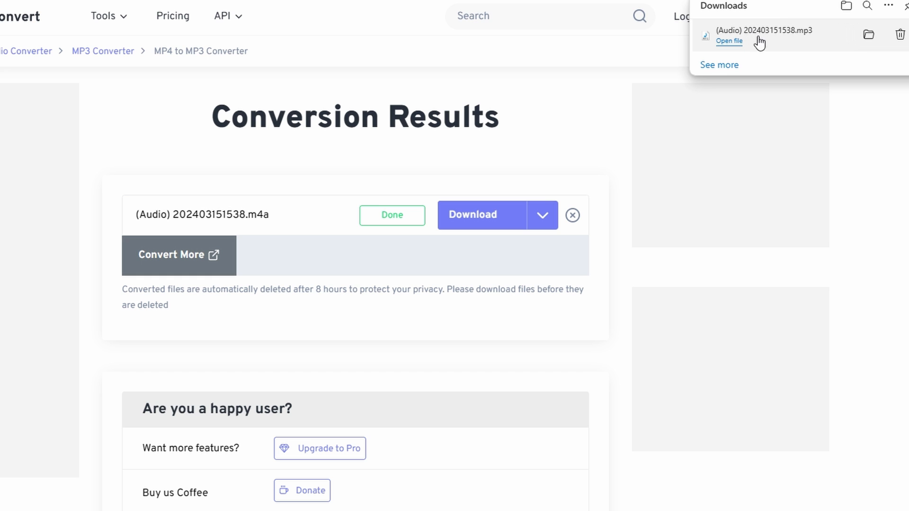
mouse_move(792, 35)
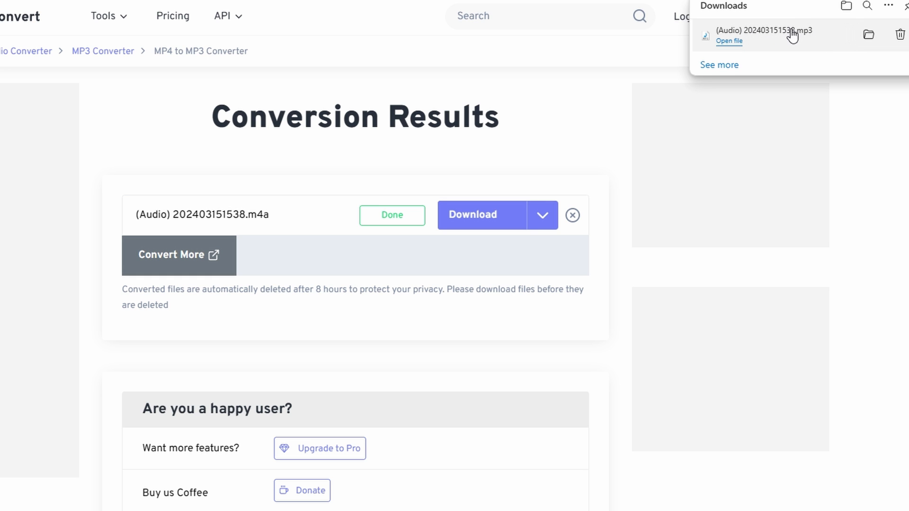